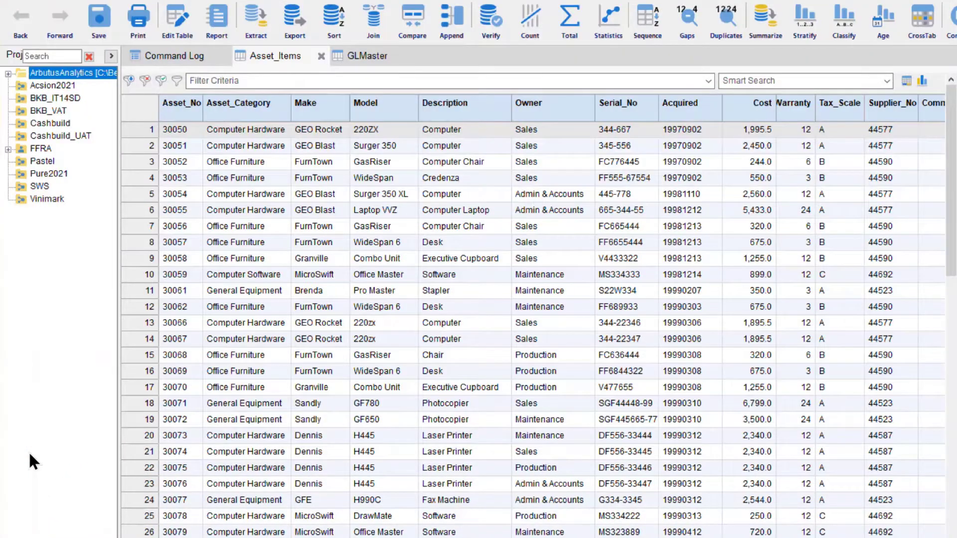
{"action": "mouse_move", "coordinate": [381, 294]}
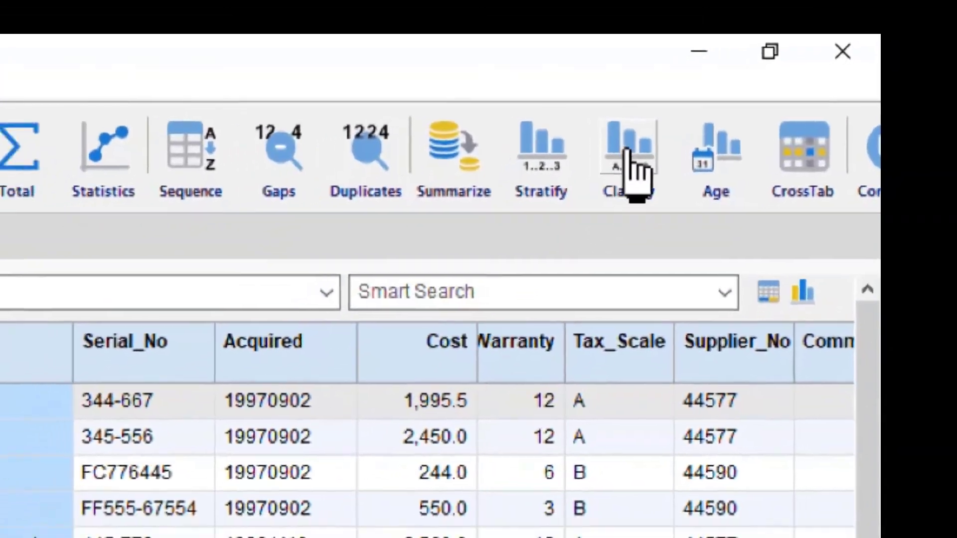
Filter Asset_Items to Desk descriptions and explore filtering on the 19990617 acquisition date
{"action": "left_click", "coordinate": [627, 145]}
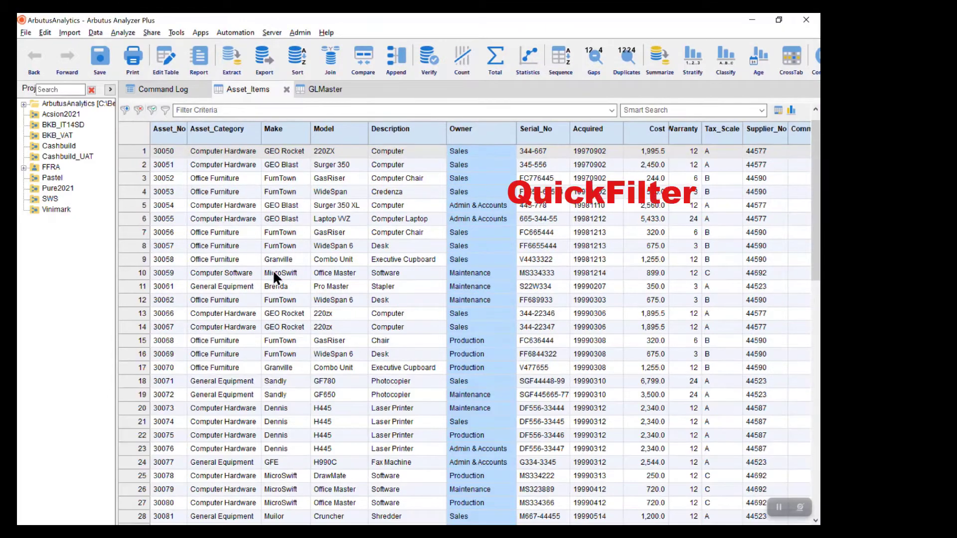
{"action": "mouse_move", "coordinate": [385, 251]}
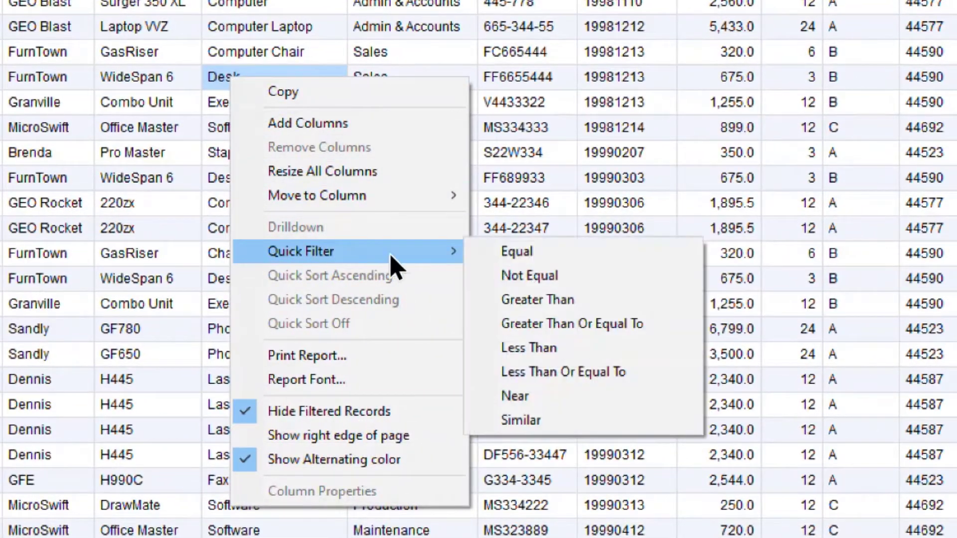
{"action": "left_click", "coordinate": [517, 252]}
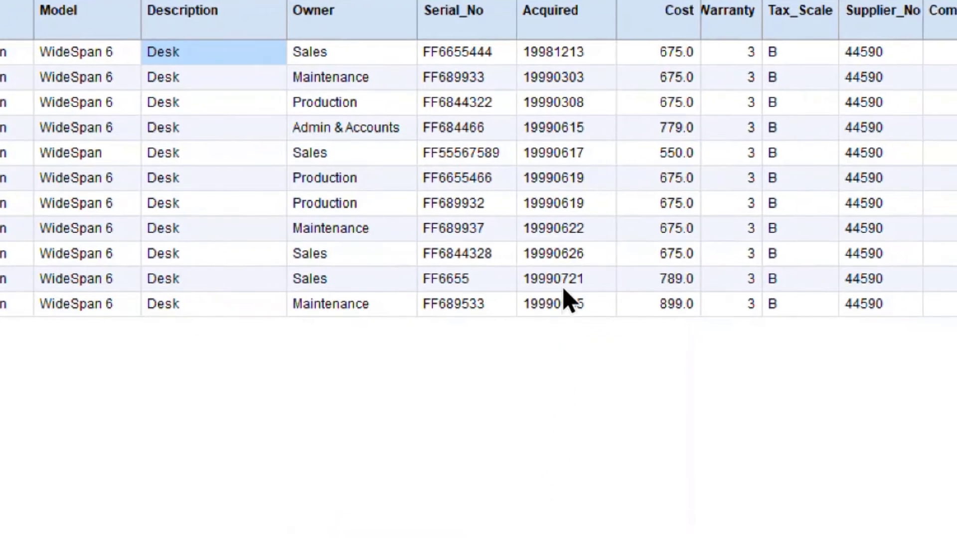
{"action": "right_click", "coordinate": [552, 152]}
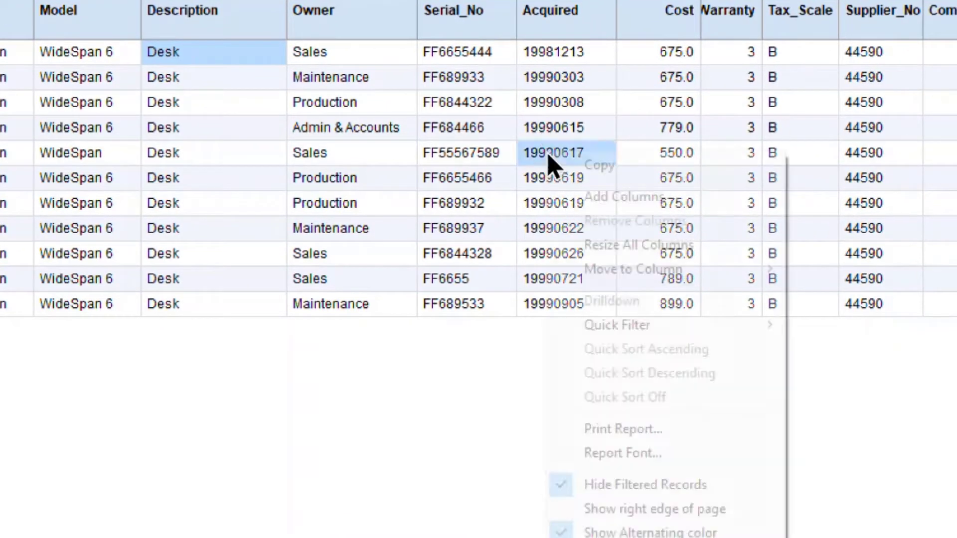
{"action": "mouse_move", "coordinate": [624, 324]}
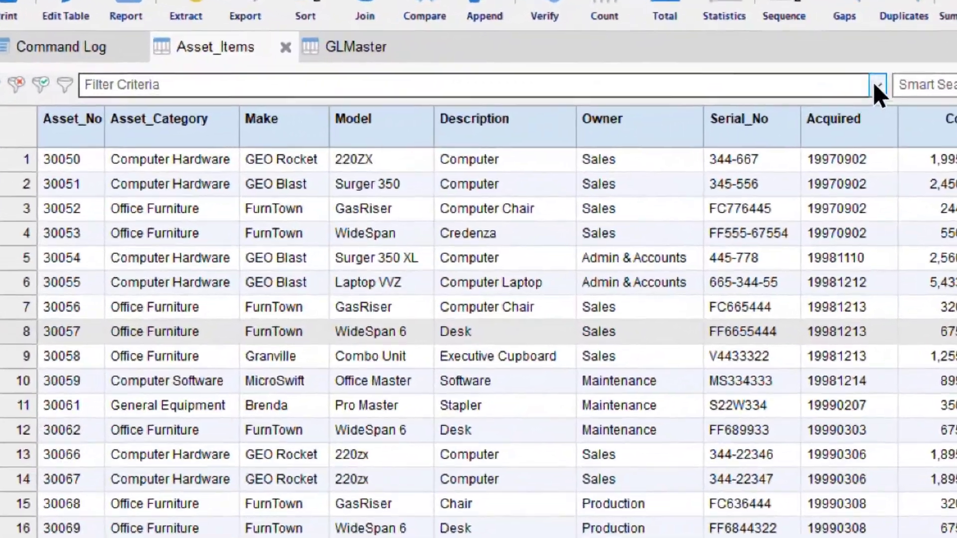
Review the recent filters, then start an empty pivot table on Asset_Items
{"action": "left_click", "coordinate": [878, 84]}
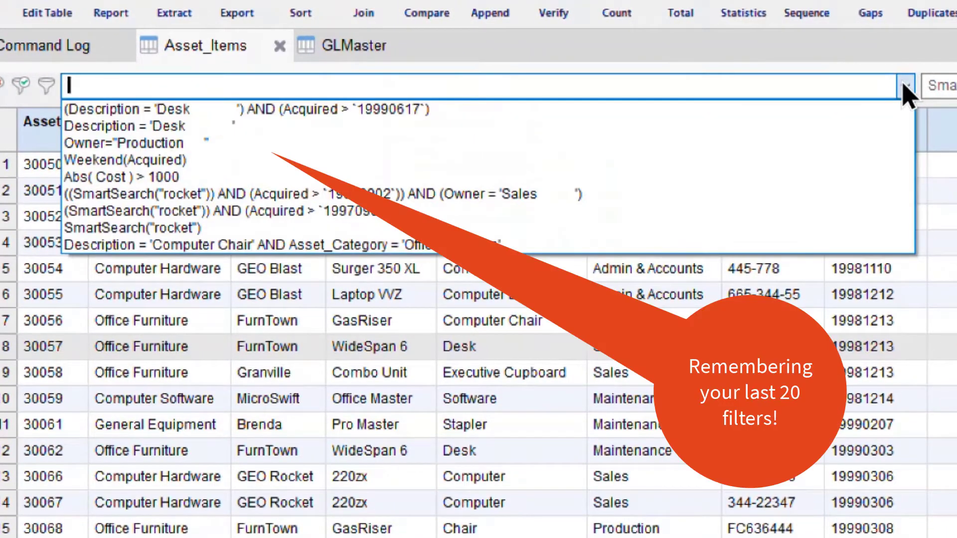
{"action": "left_click", "coordinate": [901, 85]}
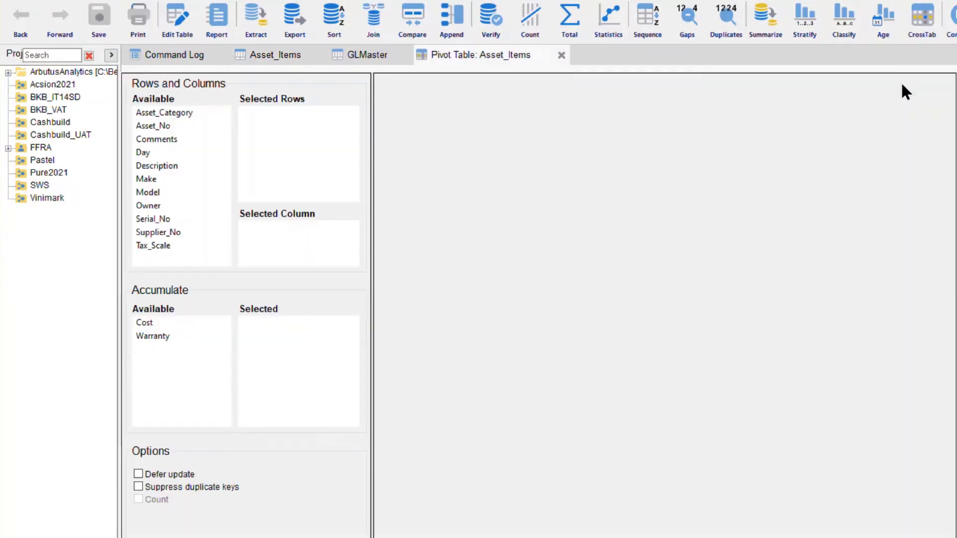
Use Asset_No and Description as pivot rows, Make as the column, accumulating Cost
{"action": "left_click", "coordinate": [143, 153]}
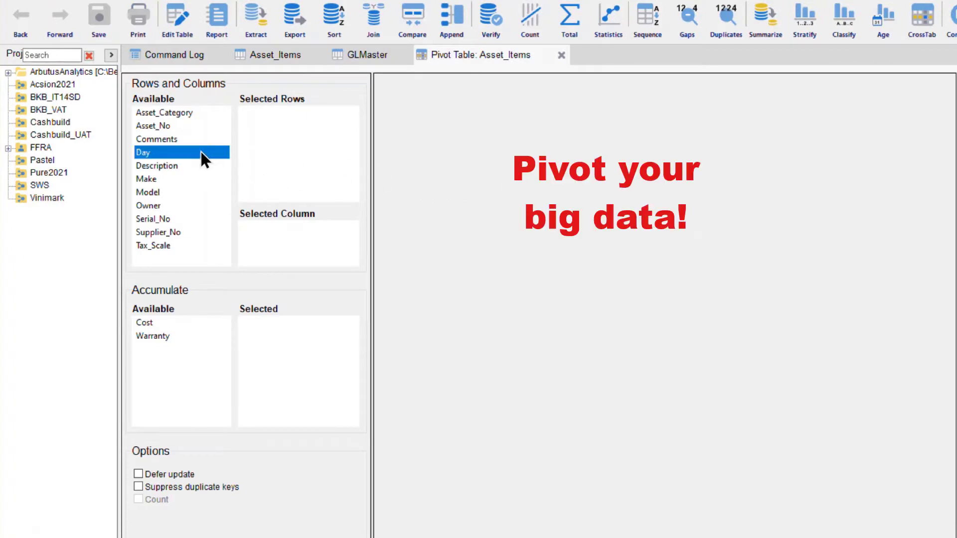
{"action": "left_click_drag", "start_coordinate": [152, 126], "coordinate": [252, 129]}
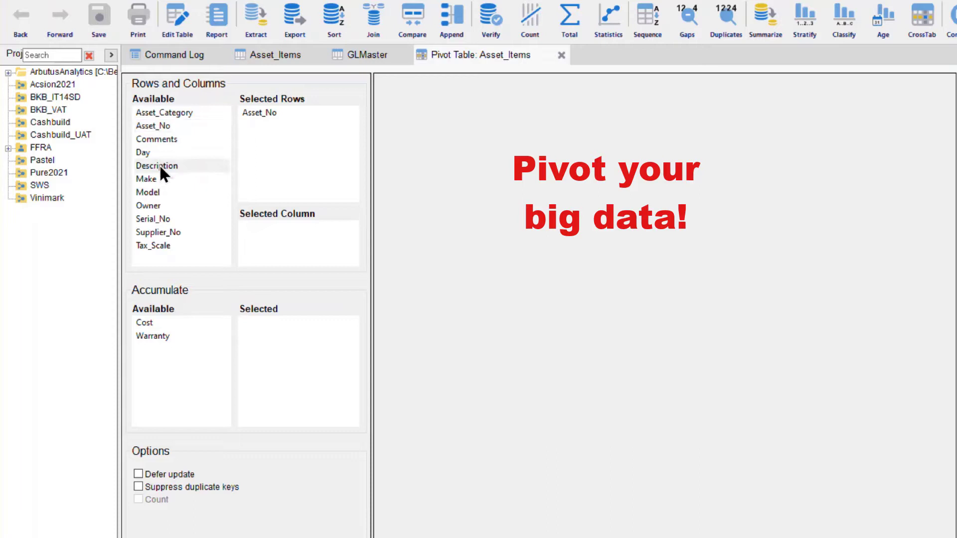
{"action": "double_click", "coordinate": [155, 166]}
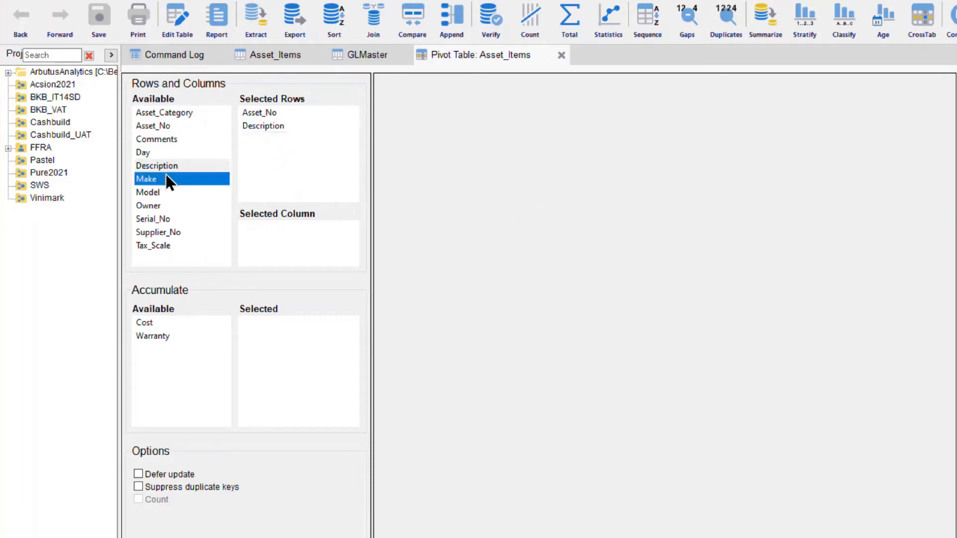
{"action": "left_click_drag", "start_coordinate": [147, 178], "coordinate": [268, 230]}
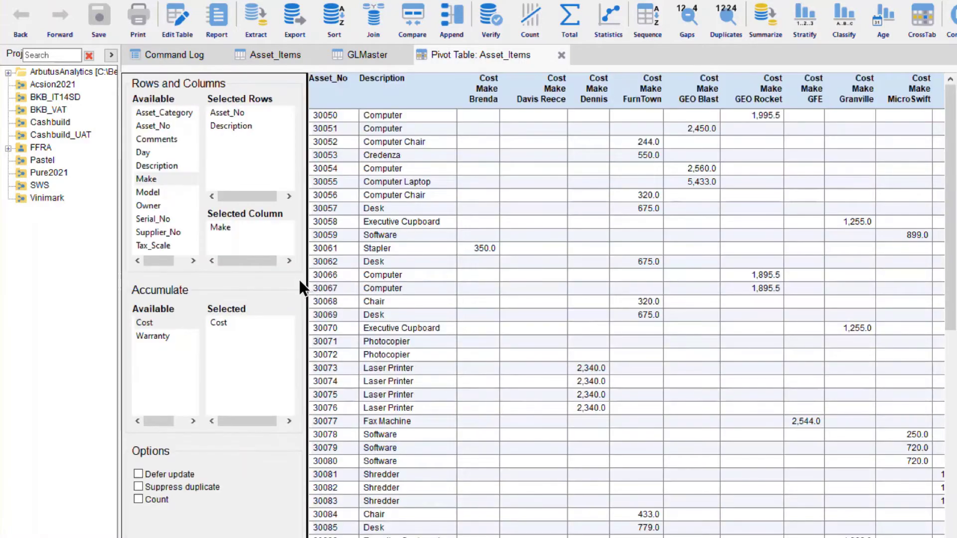
{"action": "mouse_move", "coordinate": [248, 291]}
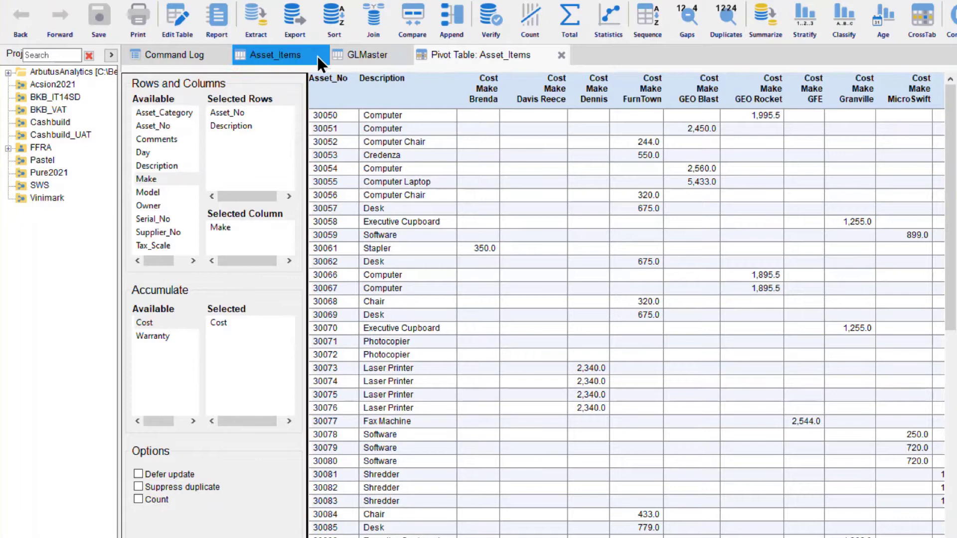
Return to Asset_Items and graph Cost as packed bubbles by Description, grouped by Asset_Category
{"action": "left_click", "coordinate": [275, 55]}
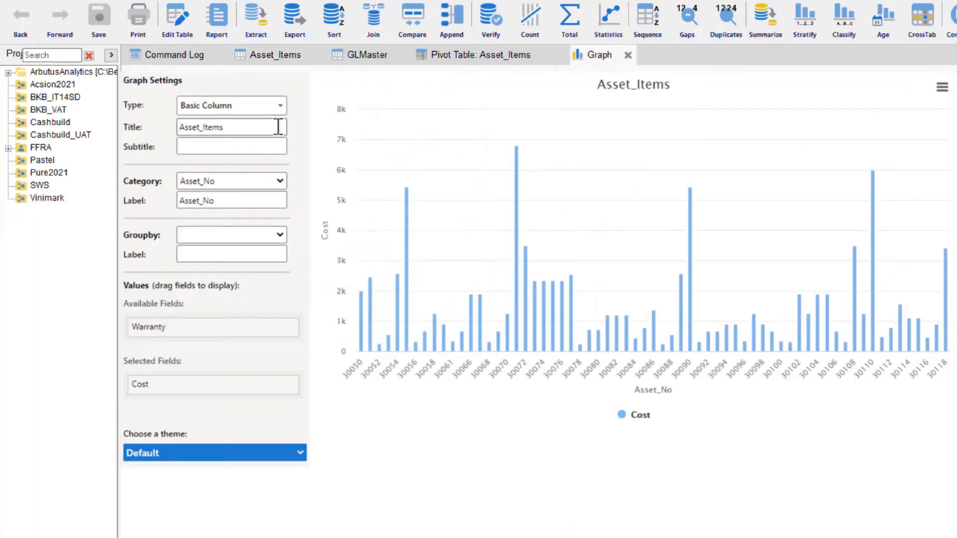
{"action": "mouse_move", "coordinate": [281, 108]}
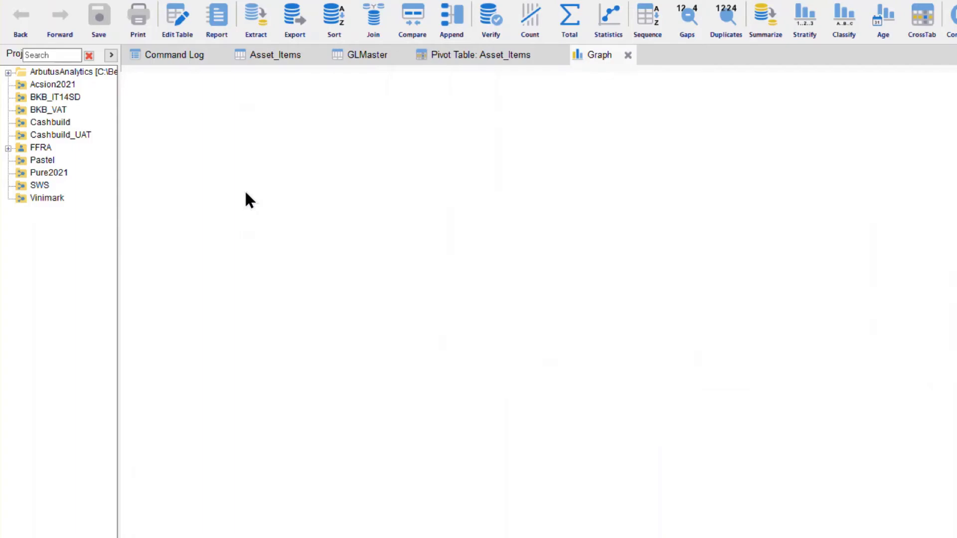
{"action": "left_click", "coordinate": [598, 55]}
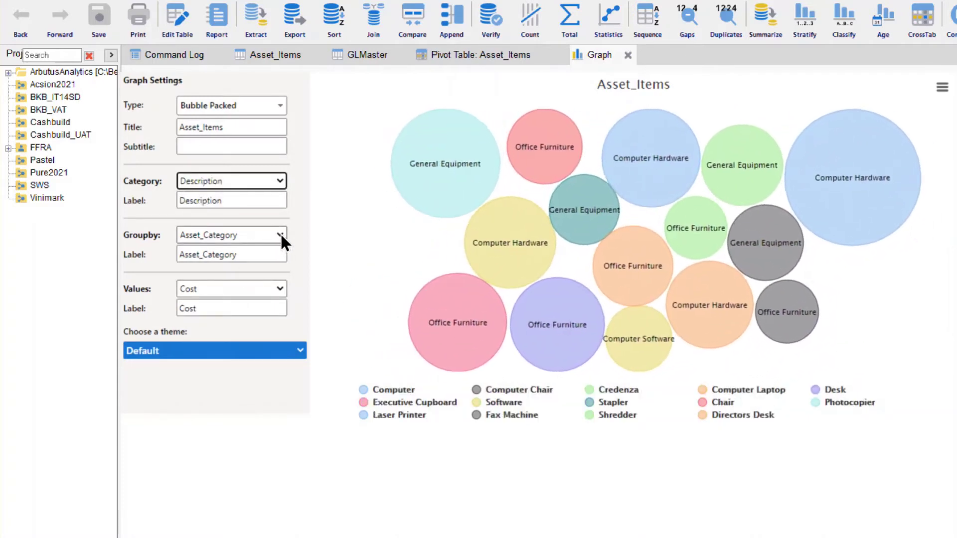
{"action": "mouse_move", "coordinate": [426, 187]}
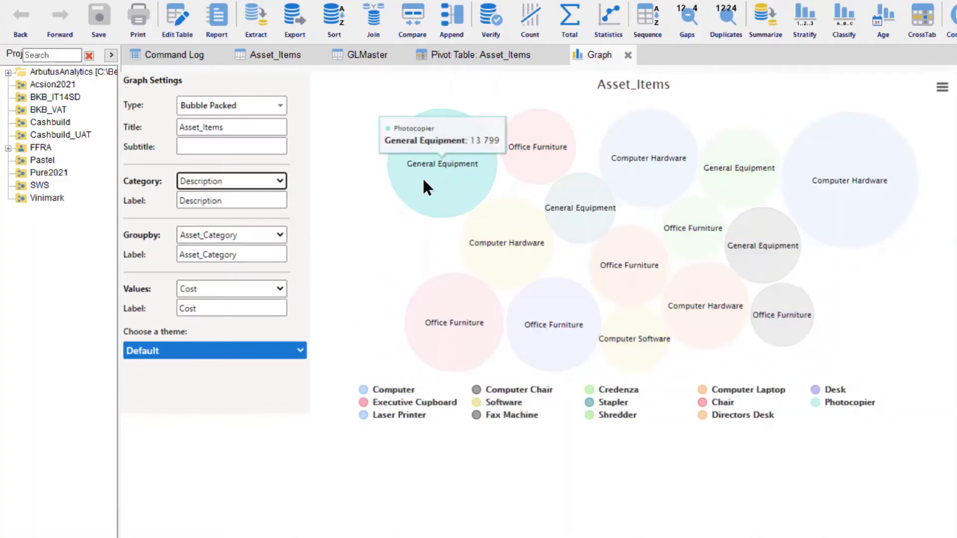
{"action": "mouse_move", "coordinate": [579, 216]}
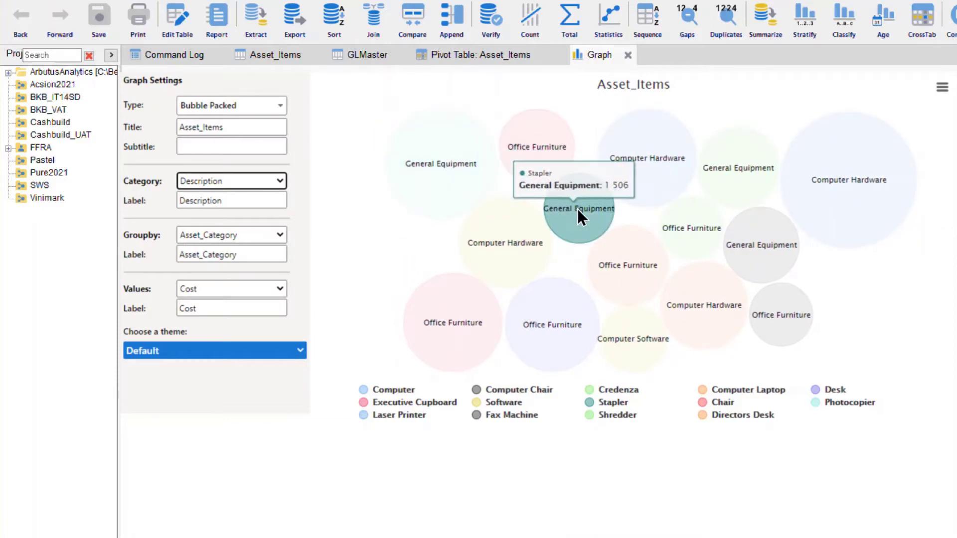
{"action": "mouse_move", "coordinate": [521, 265]}
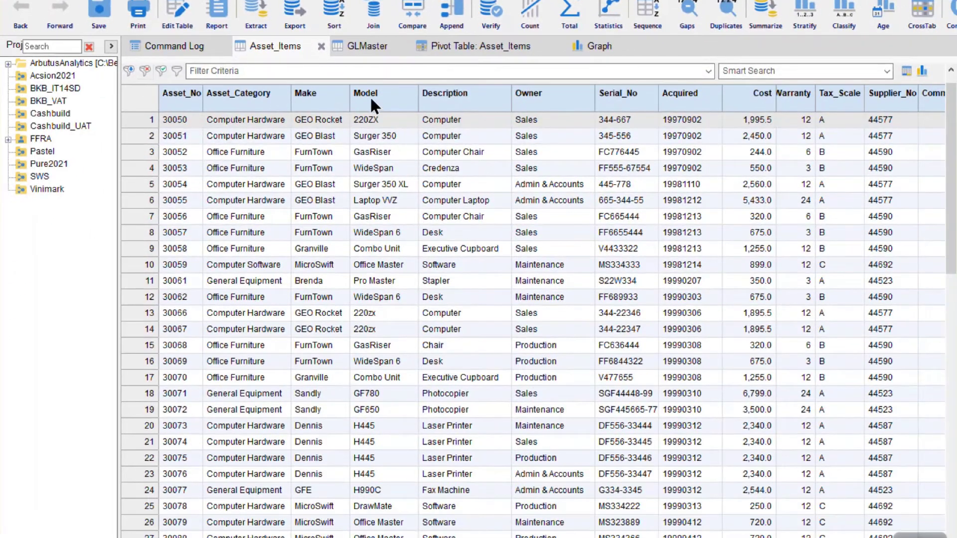
Change the graph type from packed bubbles to a word cloud of Description with the Default theme
{"action": "left_click", "coordinate": [599, 46]}
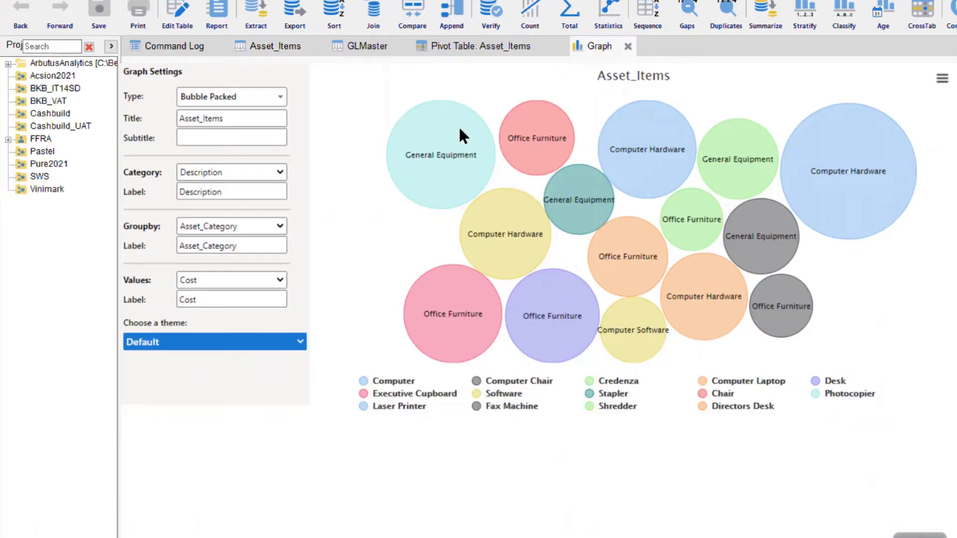
{"action": "mouse_move", "coordinate": [279, 229]}
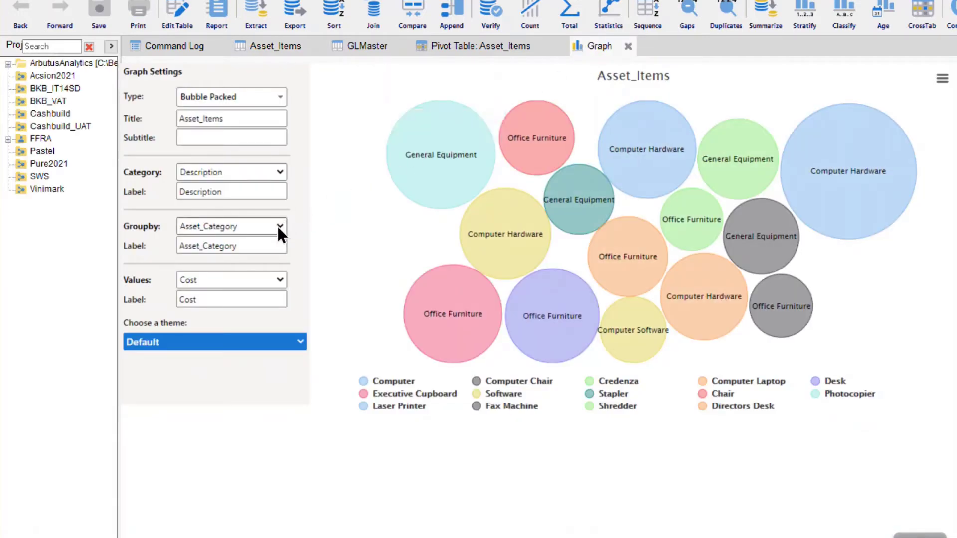
{"action": "mouse_move", "coordinate": [281, 99]}
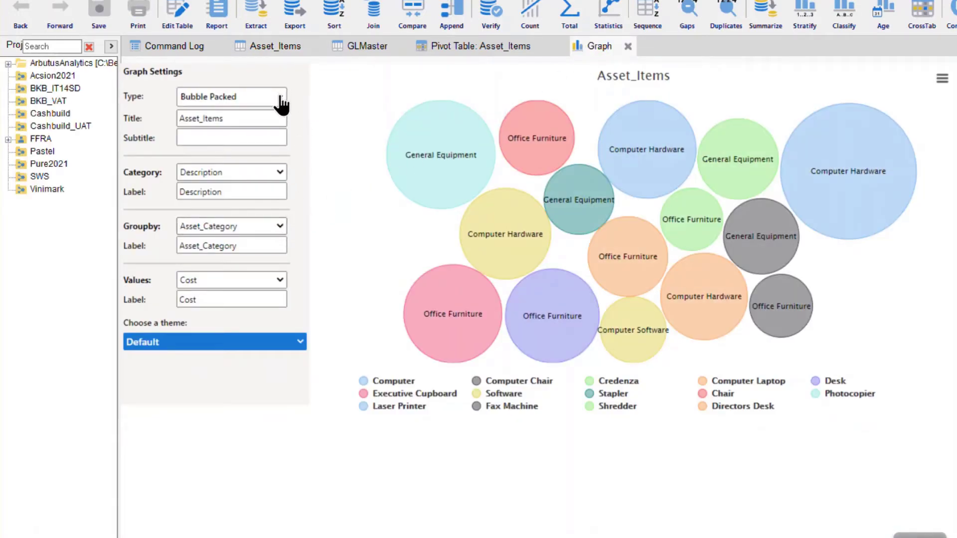
{"action": "left_click", "coordinate": [231, 97]}
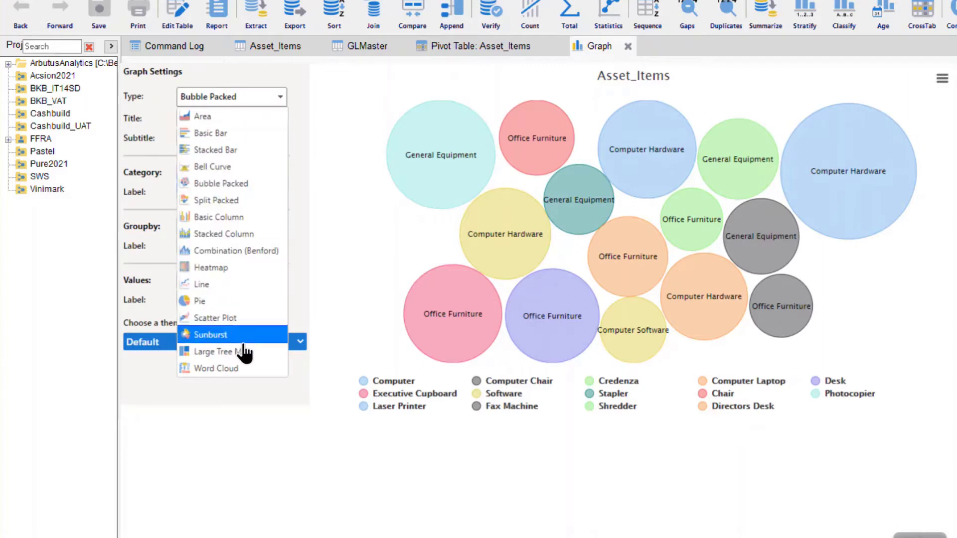
{"action": "left_click", "coordinate": [215, 352]}
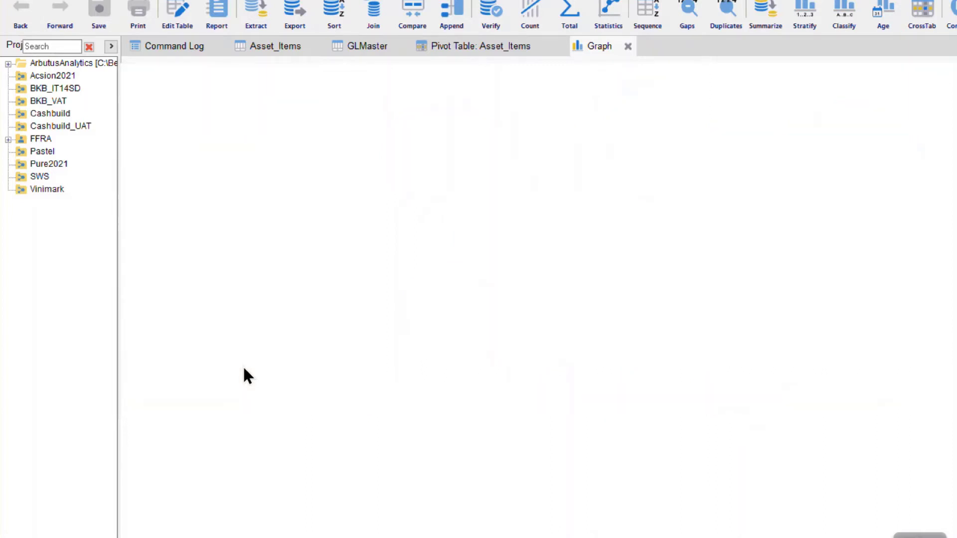
{"action": "left_click", "coordinate": [597, 46]}
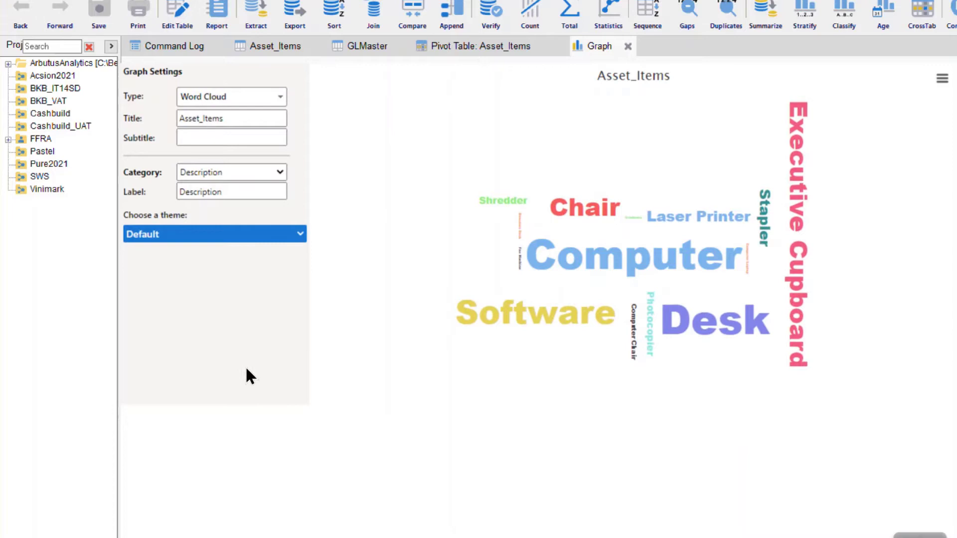
{"action": "mouse_move", "coordinate": [253, 377]}
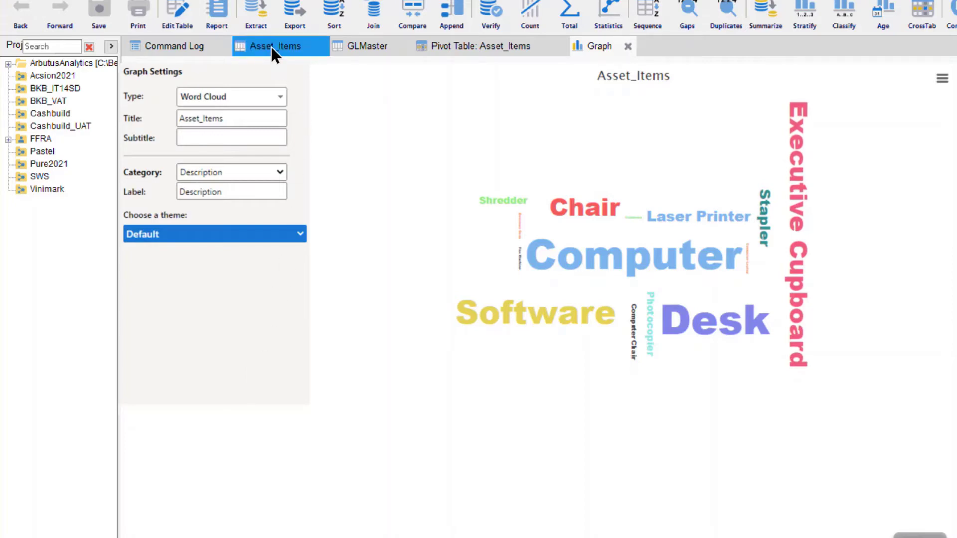
Smart-search Asset_Items for 'lap' to find laptops, then remove the filter to show all records
{"action": "left_click", "coordinate": [270, 46]}
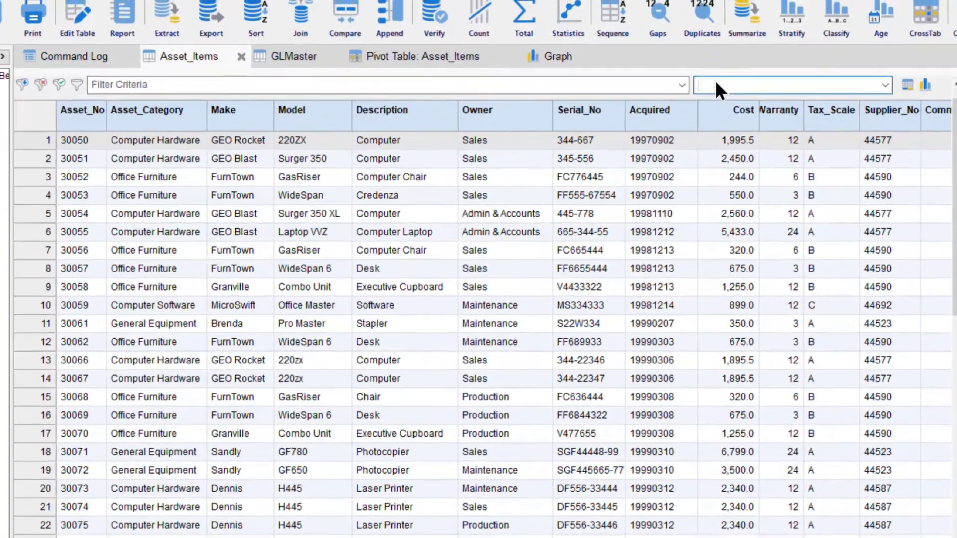
{"action": "type", "text": "laptop\")"}
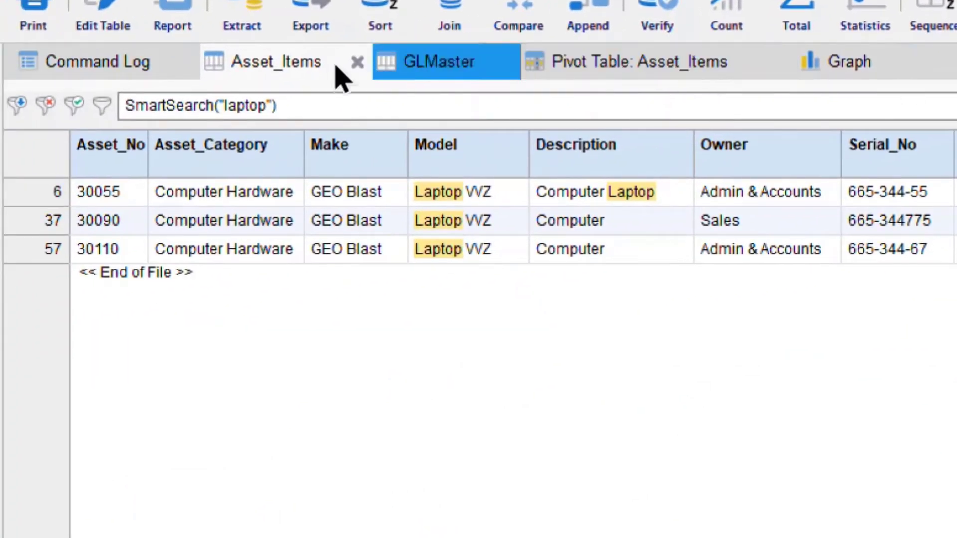
{"action": "mouse_move", "coordinate": [48, 106]}
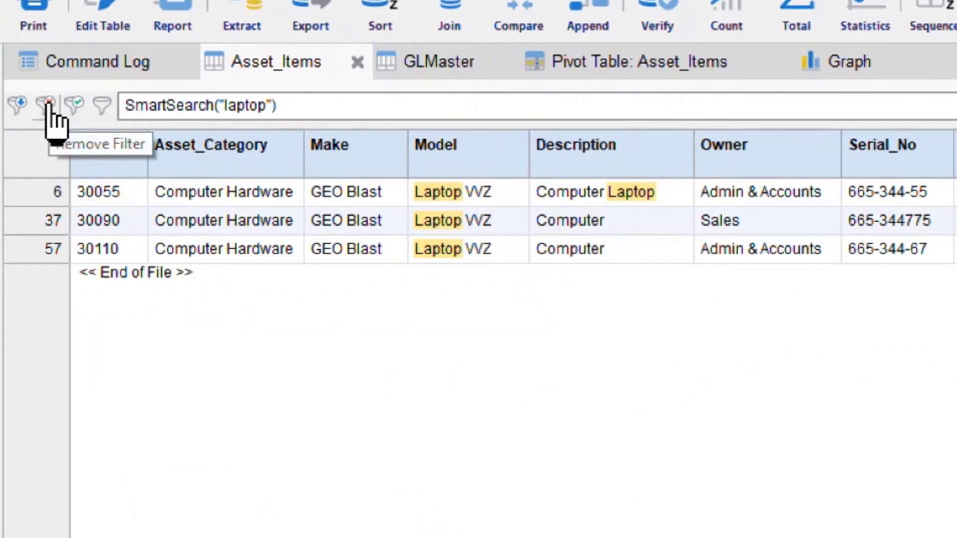
{"action": "left_click", "coordinate": [44, 102]}
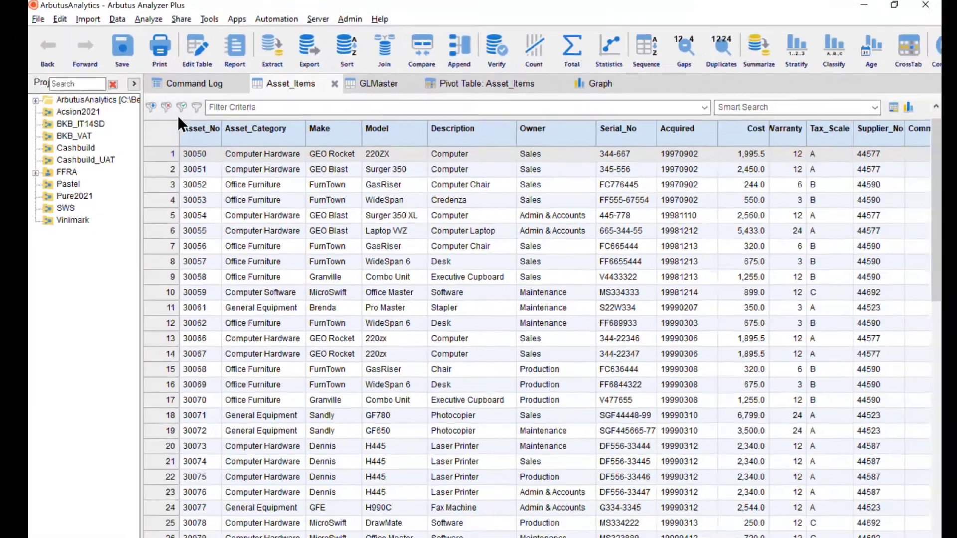
Create a new workflow, Workflow1, from the Automation menu
{"action": "left_click", "coordinate": [286, 18]}
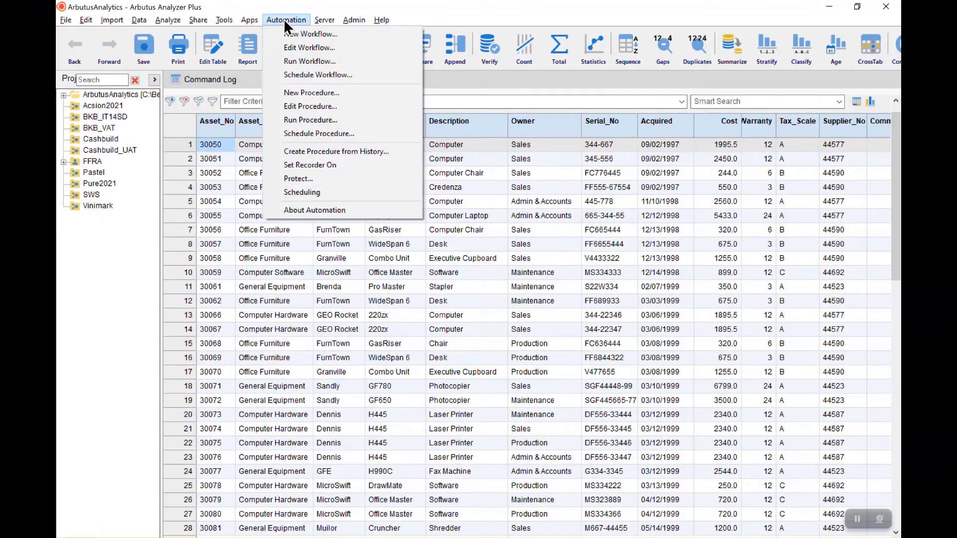
{"action": "left_click", "coordinate": [310, 34]}
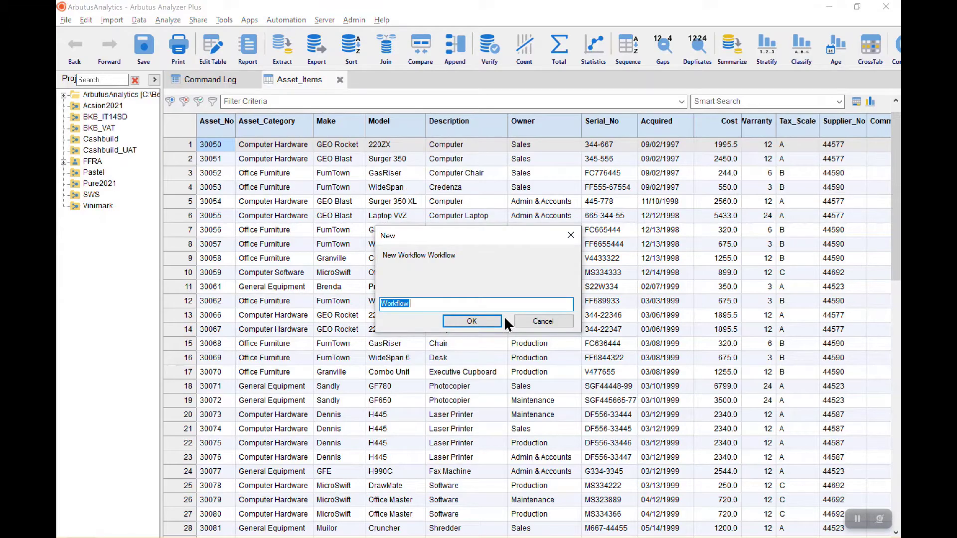
{"action": "left_click", "coordinate": [472, 321]}
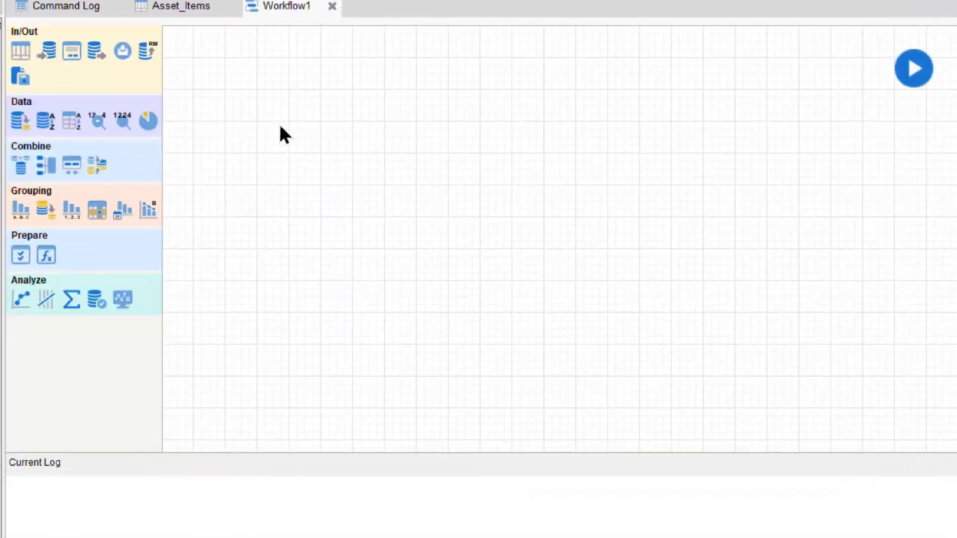
Sort Asset_Items by Acquired descending and feed the result into statistics on Cost
{"action": "left_click_drag", "start_coordinate": [20, 51], "coordinate": [232, 91]}
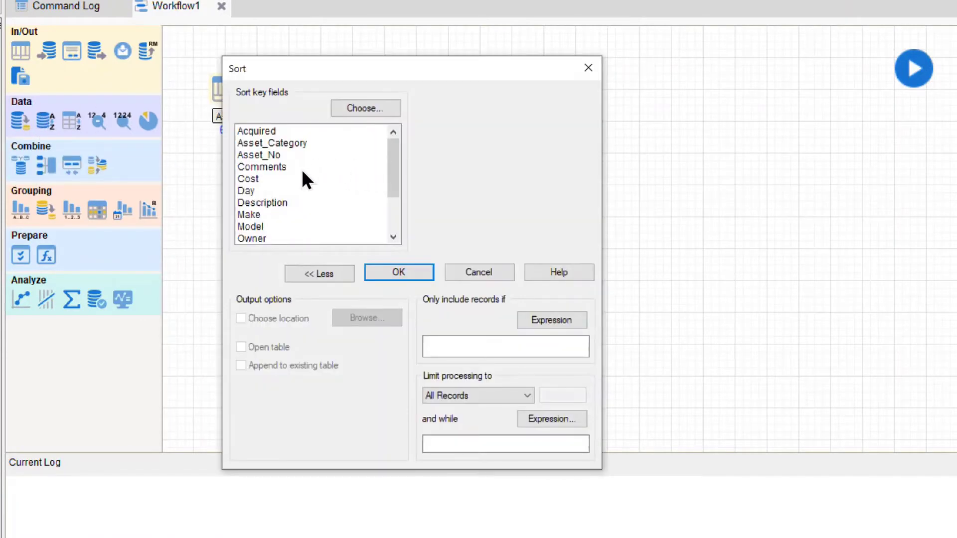
{"action": "left_click", "coordinate": [364, 108]}
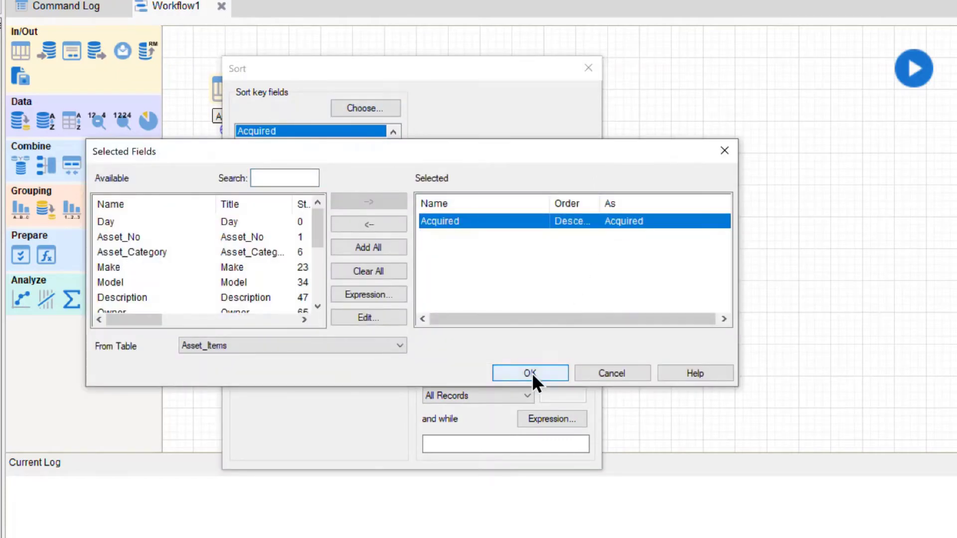
{"action": "left_click", "coordinate": [530, 372]}
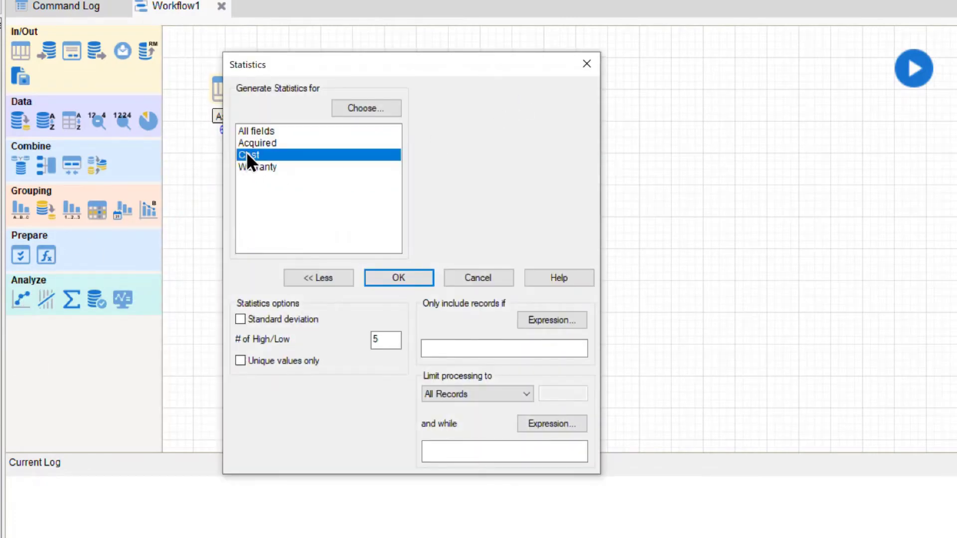
{"action": "left_click", "coordinate": [399, 277]}
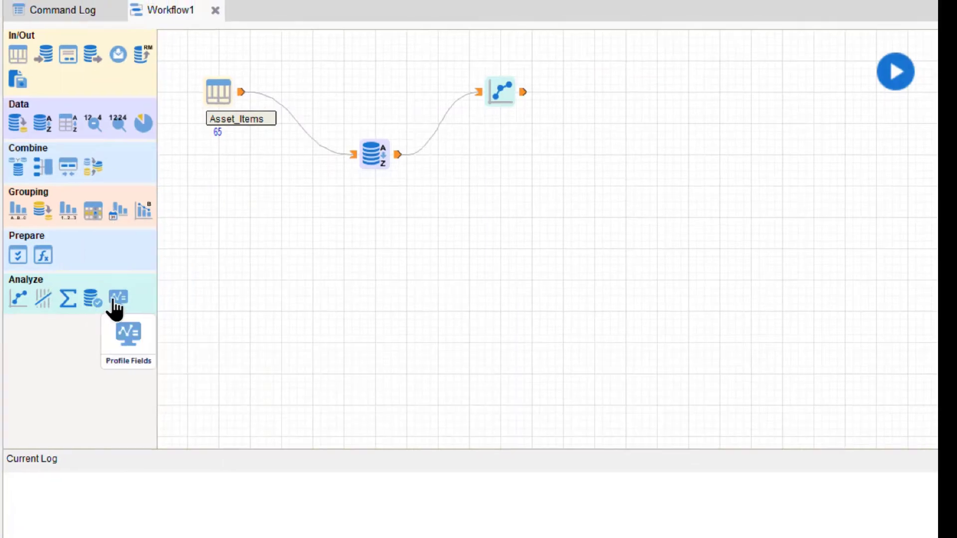
Branch the sorted data into a verify step and accept its settings
{"action": "left_click_drag", "start_coordinate": [94, 298], "coordinate": [500, 164]}
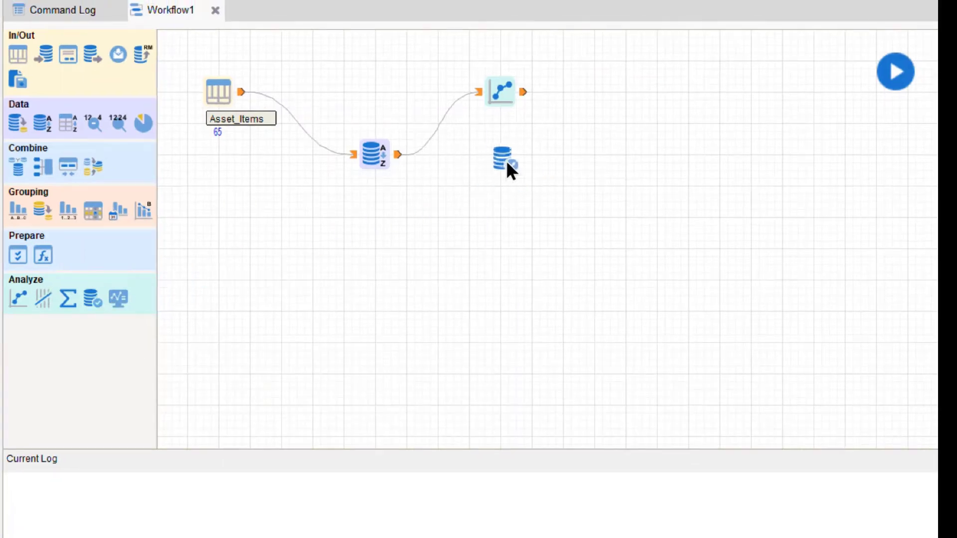
{"action": "double_click", "coordinate": [501, 155]}
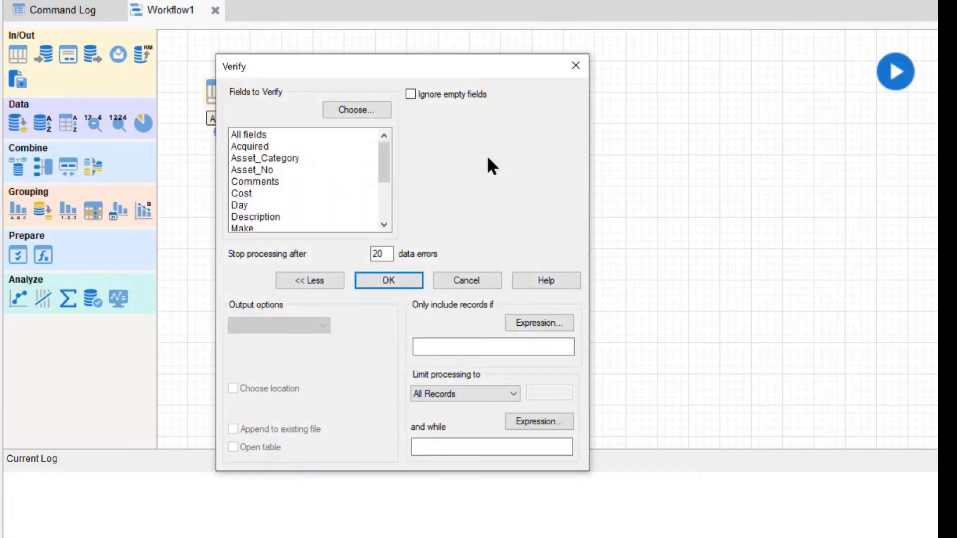
{"action": "left_click", "coordinate": [389, 281]}
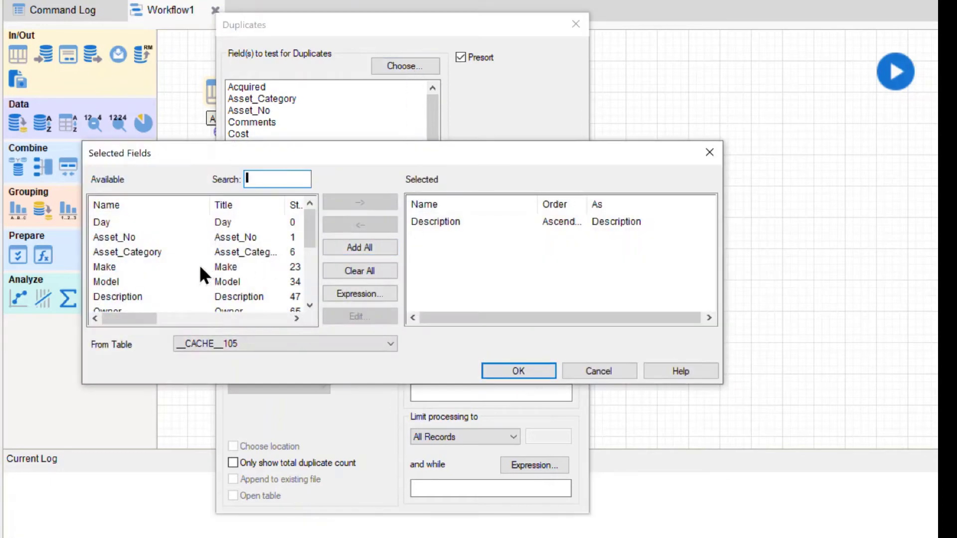
Add a duplicates step testing Description and Model on the sorted data
{"action": "left_click", "coordinate": [518, 369]}
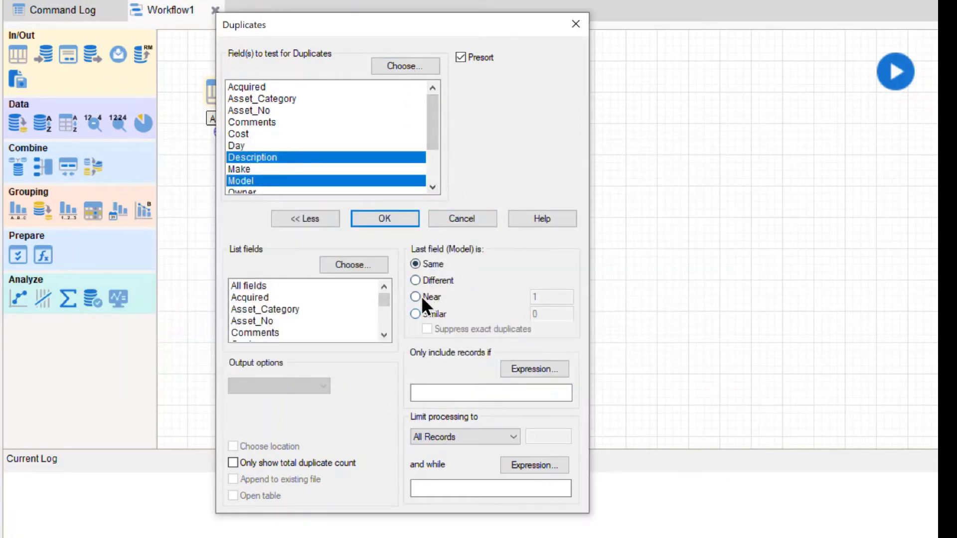
{"action": "left_click", "coordinate": [384, 218]}
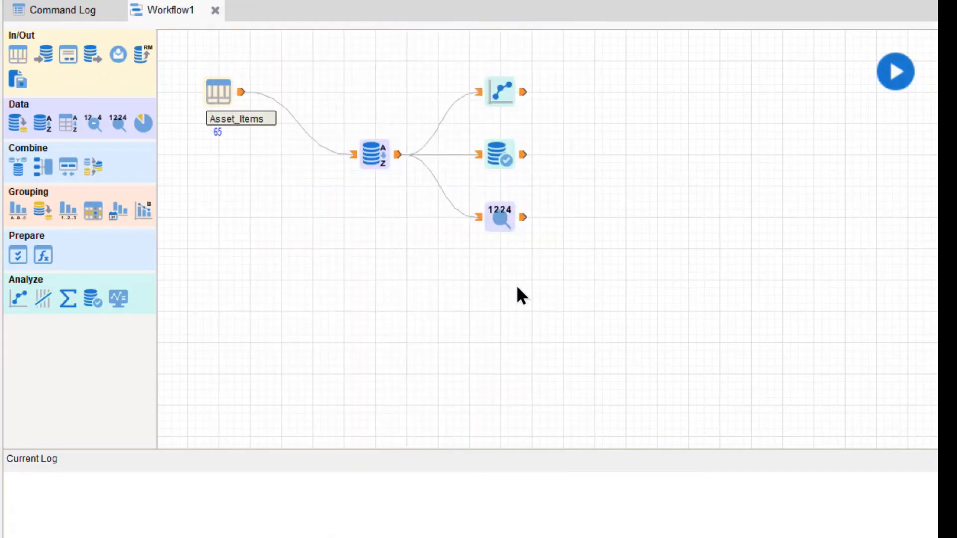
Open the GenJnlDetail table from the project navigator
{"action": "left_click", "coordinate": [892, 71]}
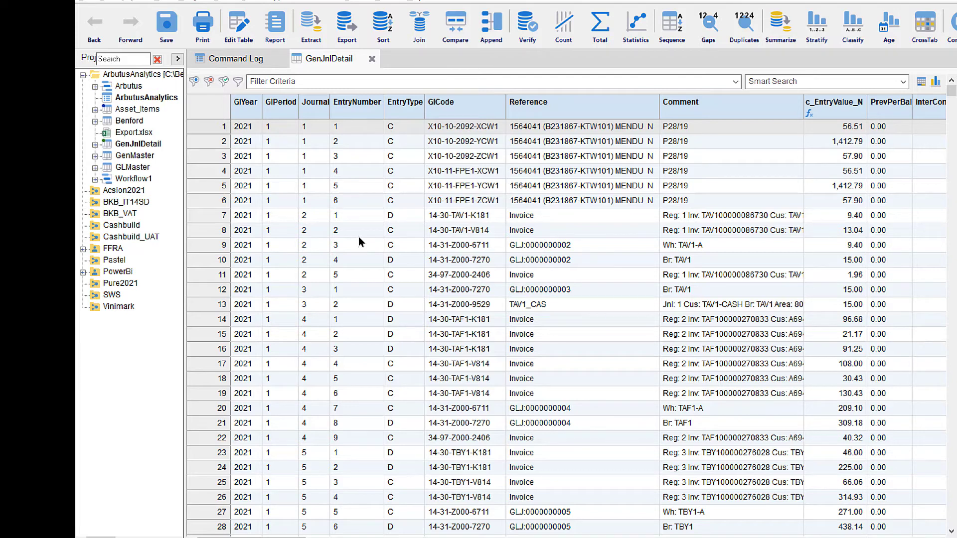
{"action": "mouse_move", "coordinate": [357, 242]}
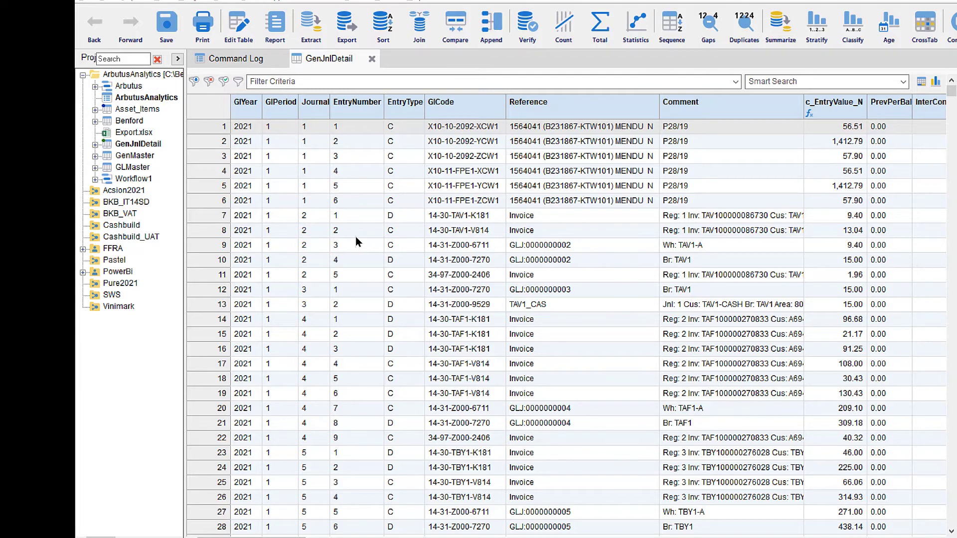
{"action": "mouse_move", "coordinate": [118, 279]}
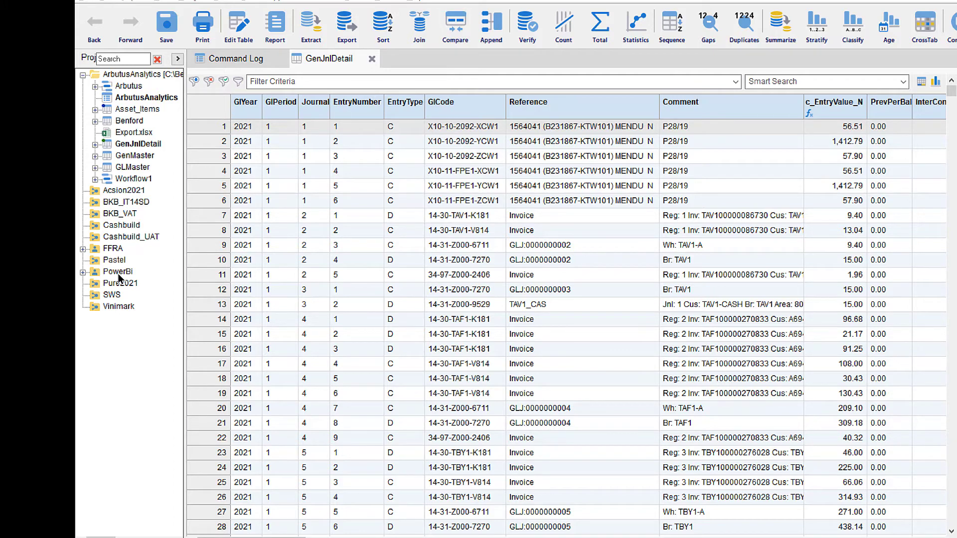
{"action": "mouse_move", "coordinate": [711, 397]}
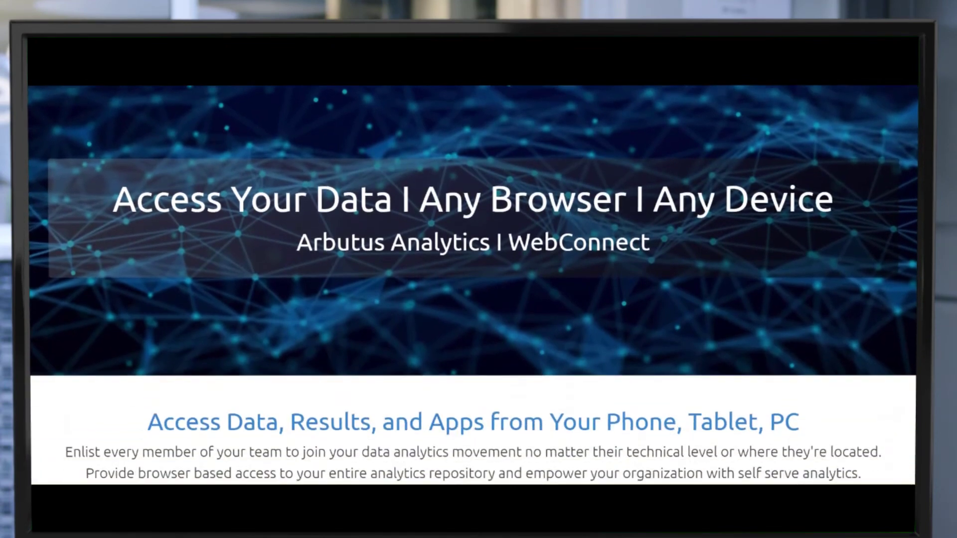
{"action": "scroll", "scroll_direction": "down", "scroll_amount": 3}
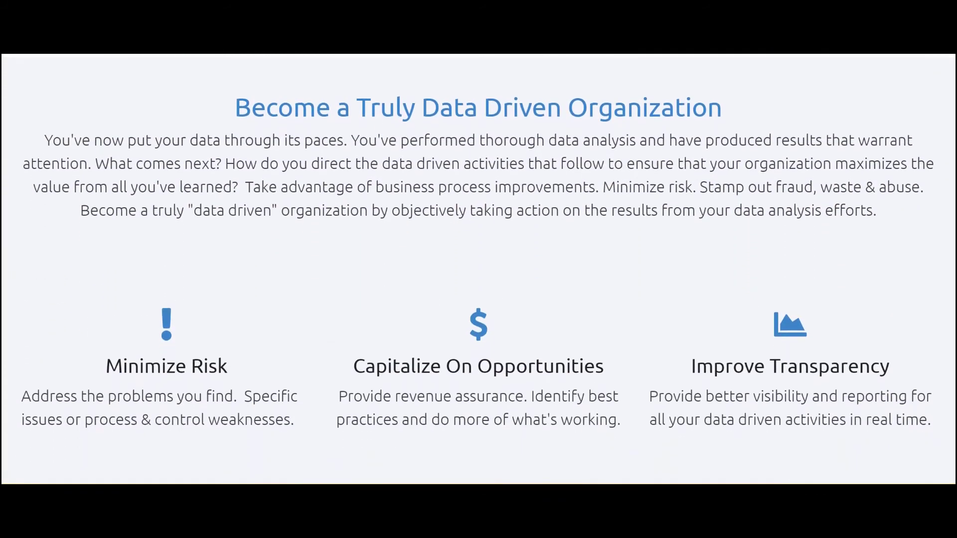
Scroll the Results Manager page down to the workflow-structuring section with product screenshots
{"action": "scroll", "scroll_direction": "down", "scroll_amount": 3}
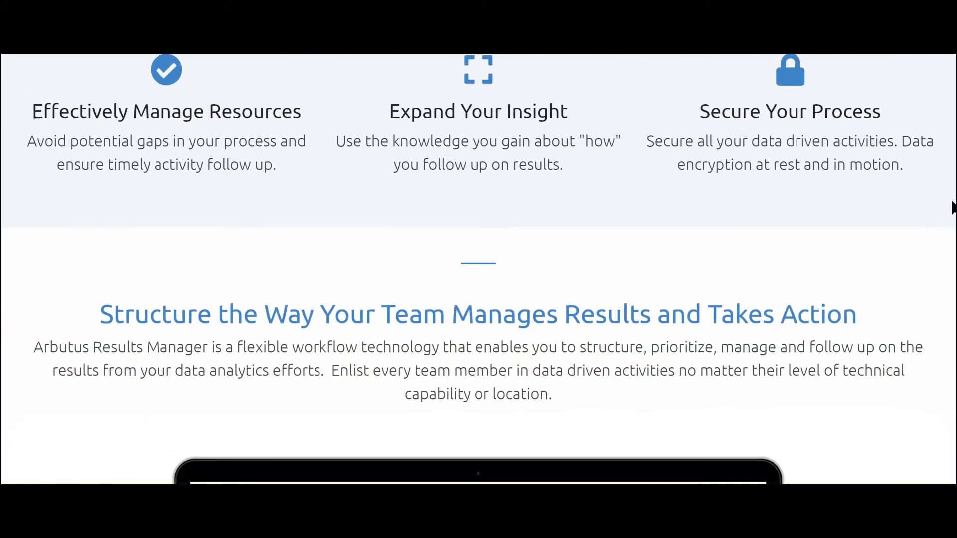
{"action": "scroll", "scroll_direction": "down", "scroll_amount": 3}
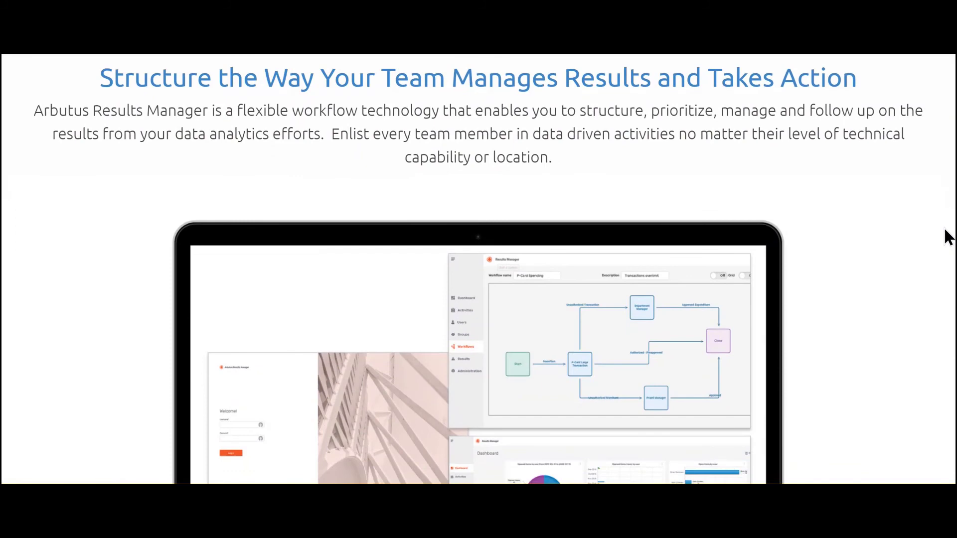